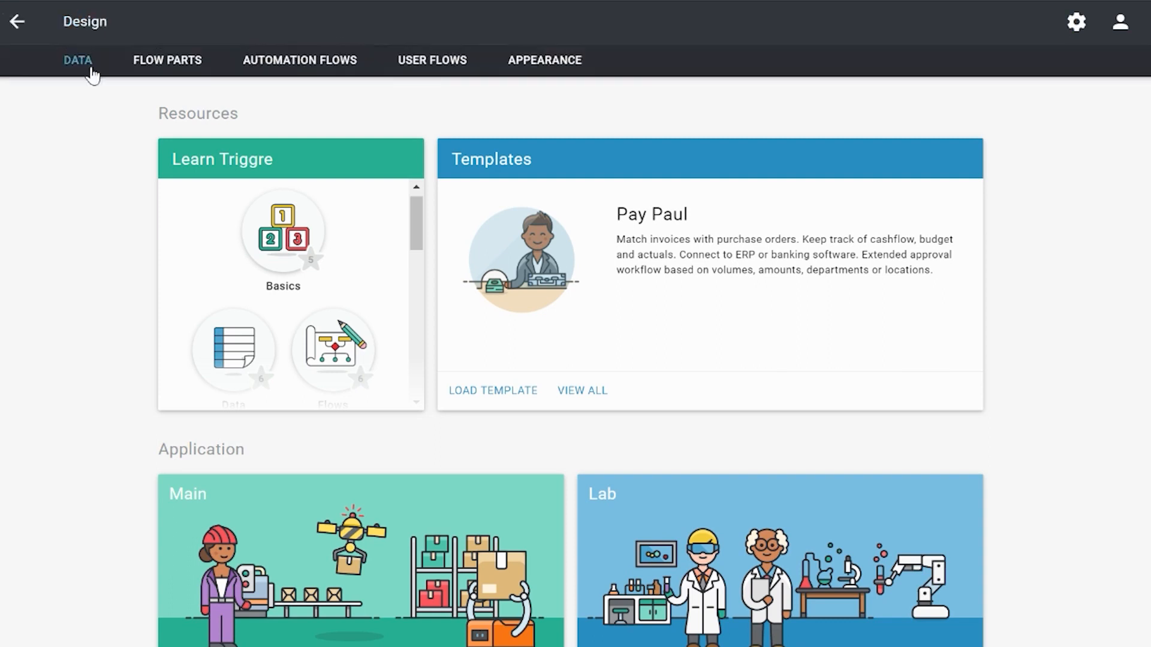
Open the Orders tile from the User Flows list in the Design screen.
{"action": "left_click", "coordinate": [432, 59]}
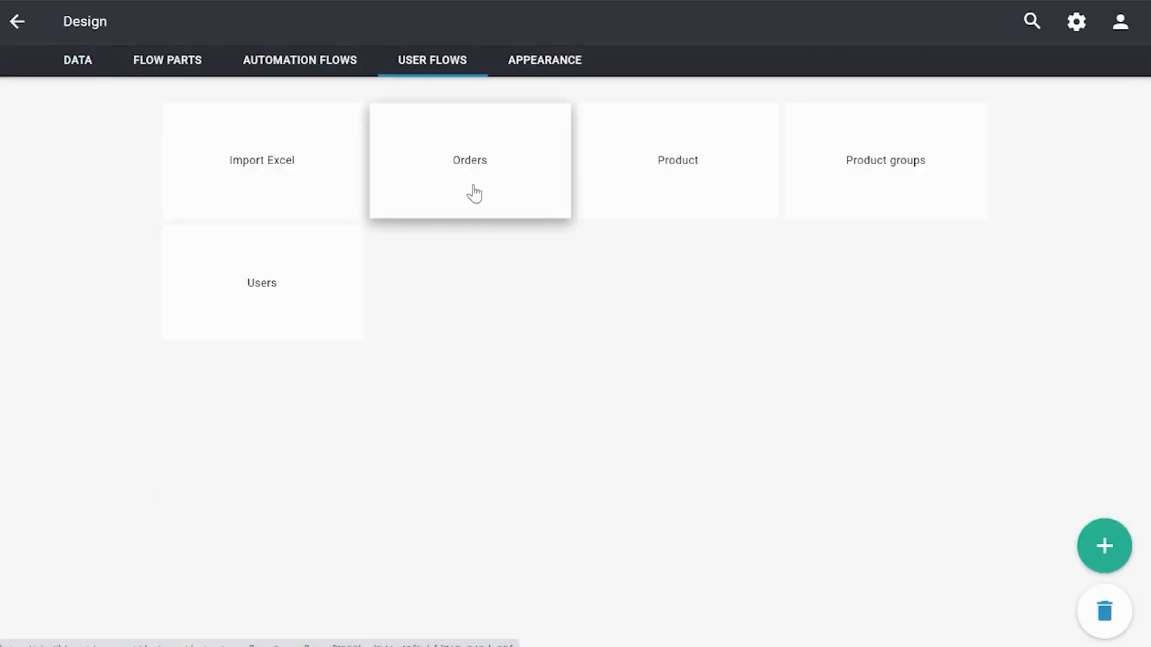
{"action": "left_click", "coordinate": [468, 160]}
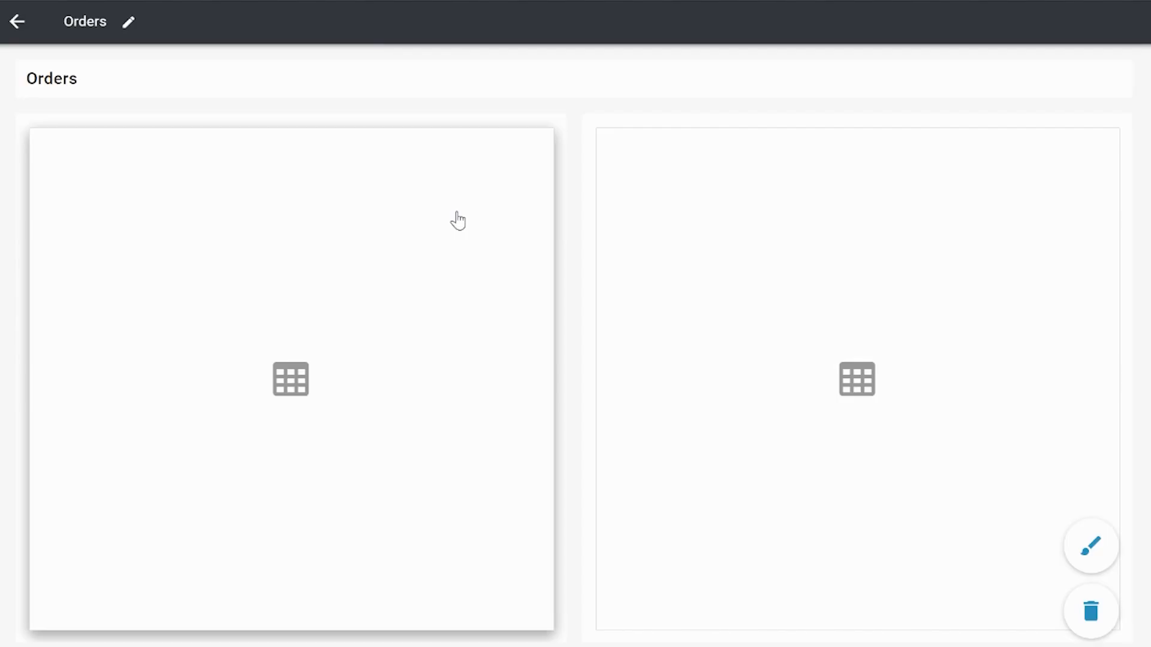
Fill the left empty table with data from the Order data item, showing every Order.
{"action": "left_click", "coordinate": [290, 379]}
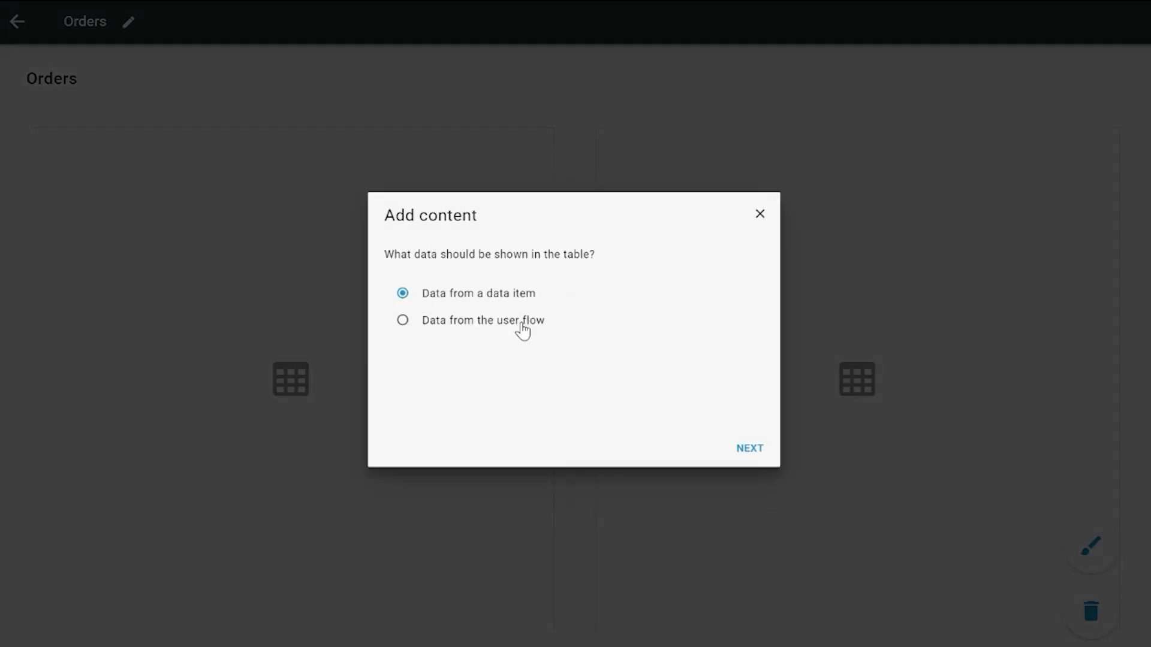
{"action": "mouse_move", "coordinate": [749, 454]}
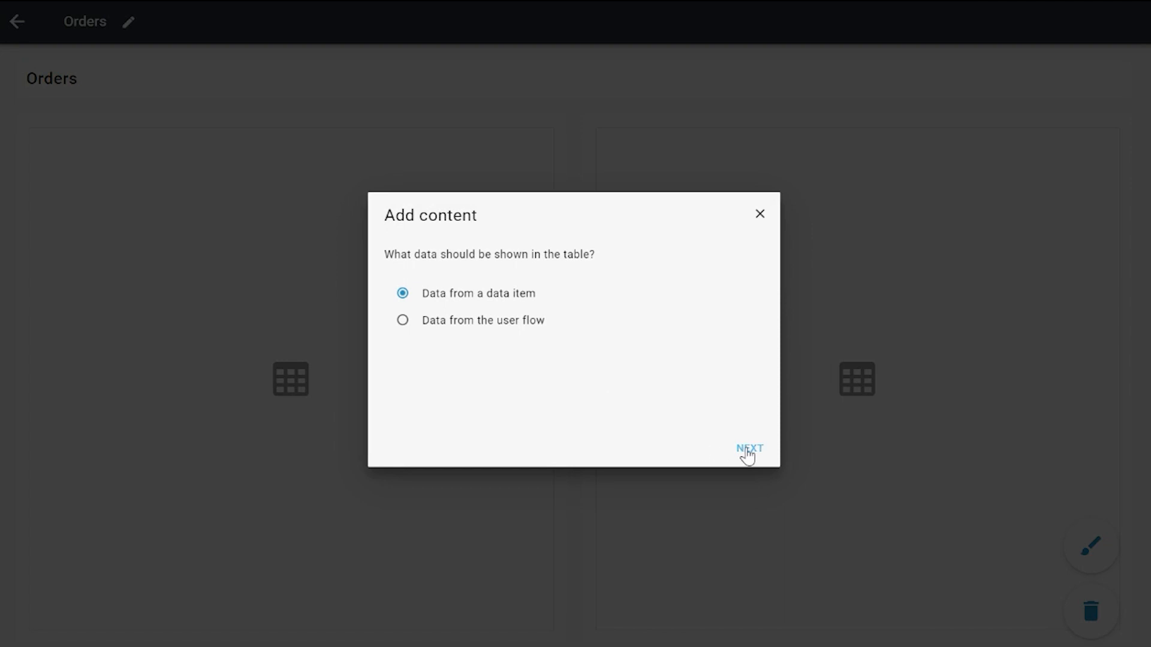
{"action": "left_click", "coordinate": [749, 448]}
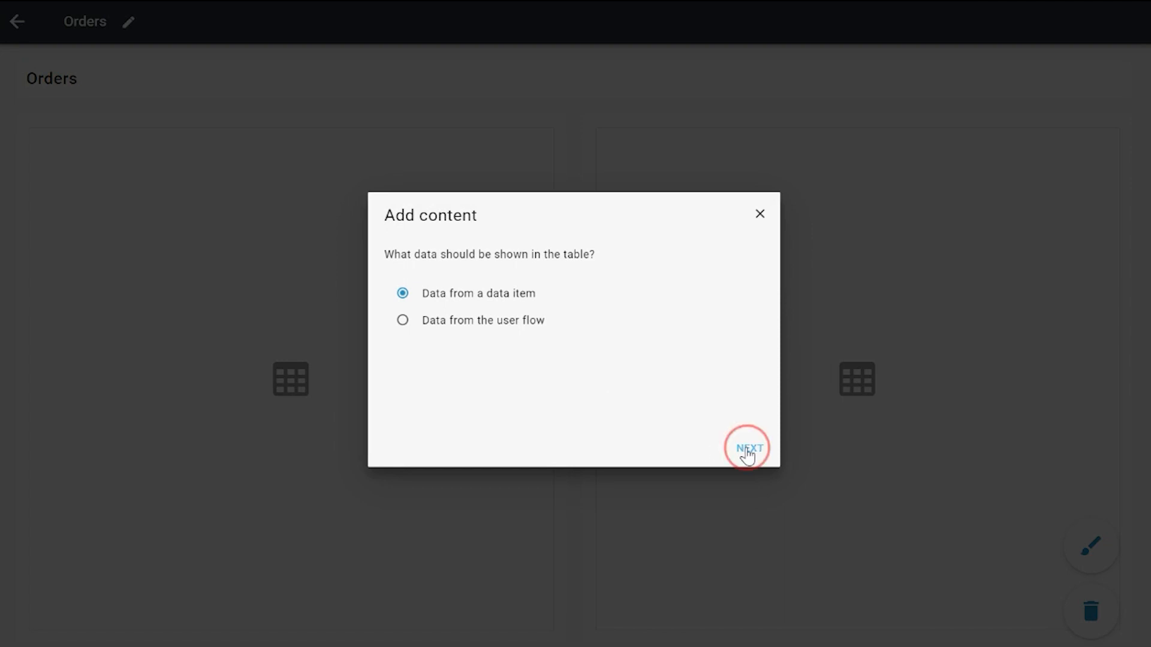
{"action": "left_click", "coordinate": [748, 449]}
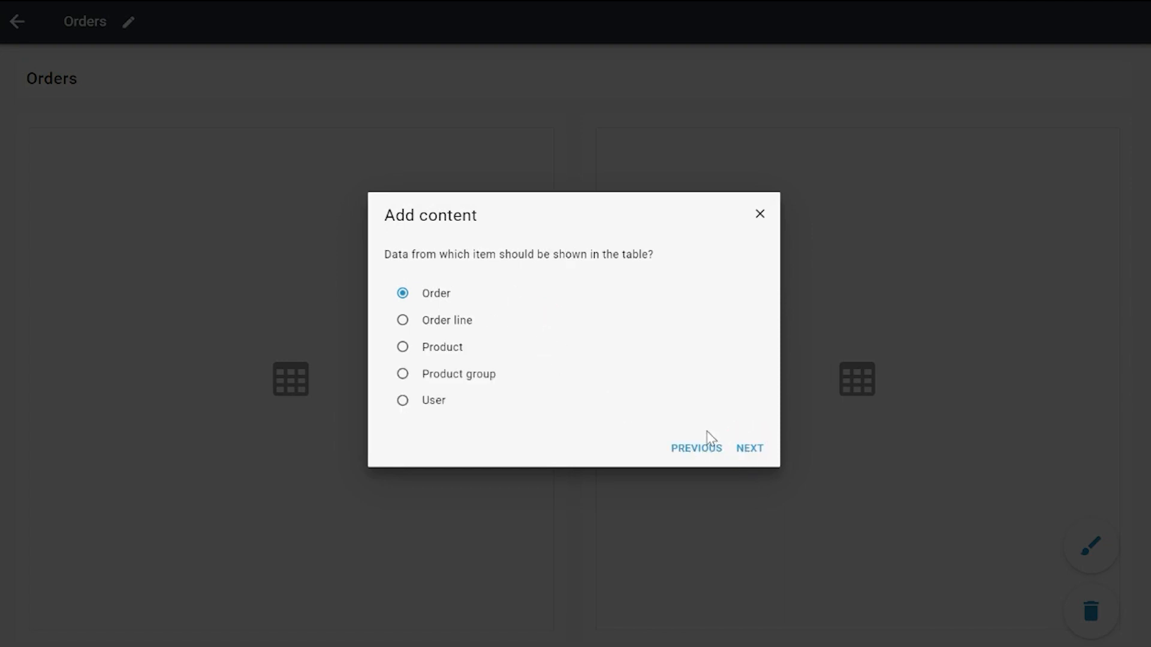
{"action": "left_click", "coordinate": [748, 448]}
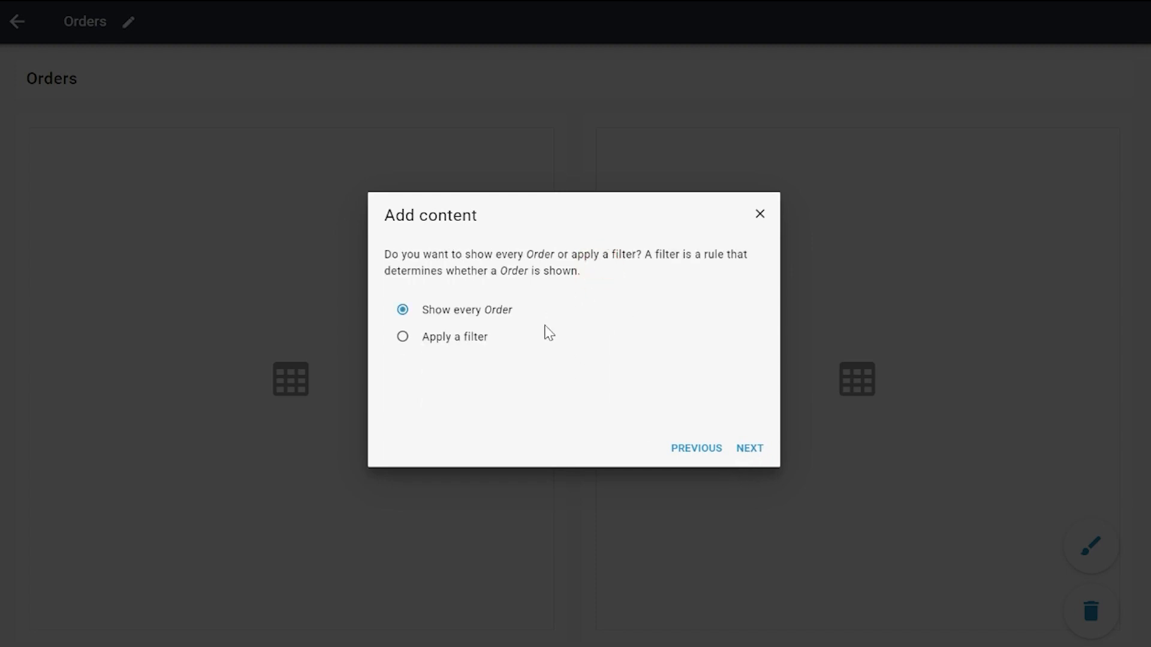
{"action": "left_click", "coordinate": [749, 449]}
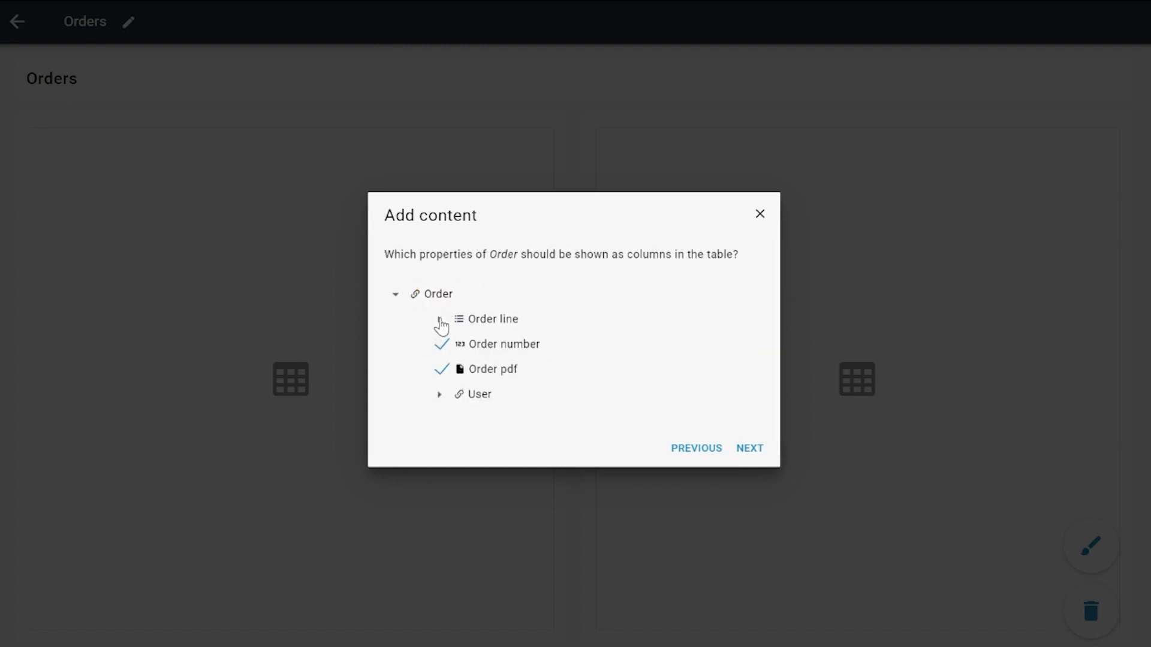
Expand Order line and tick Price as a table column.
{"action": "left_click", "coordinate": [441, 318]}
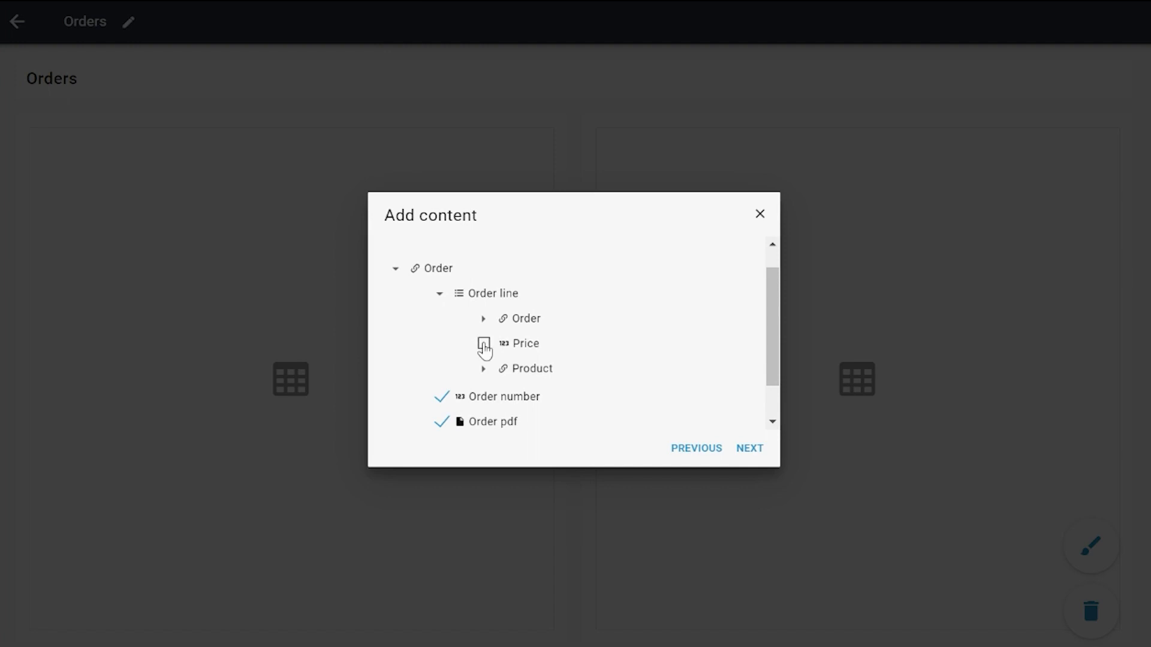
{"action": "left_click", "coordinate": [485, 344]}
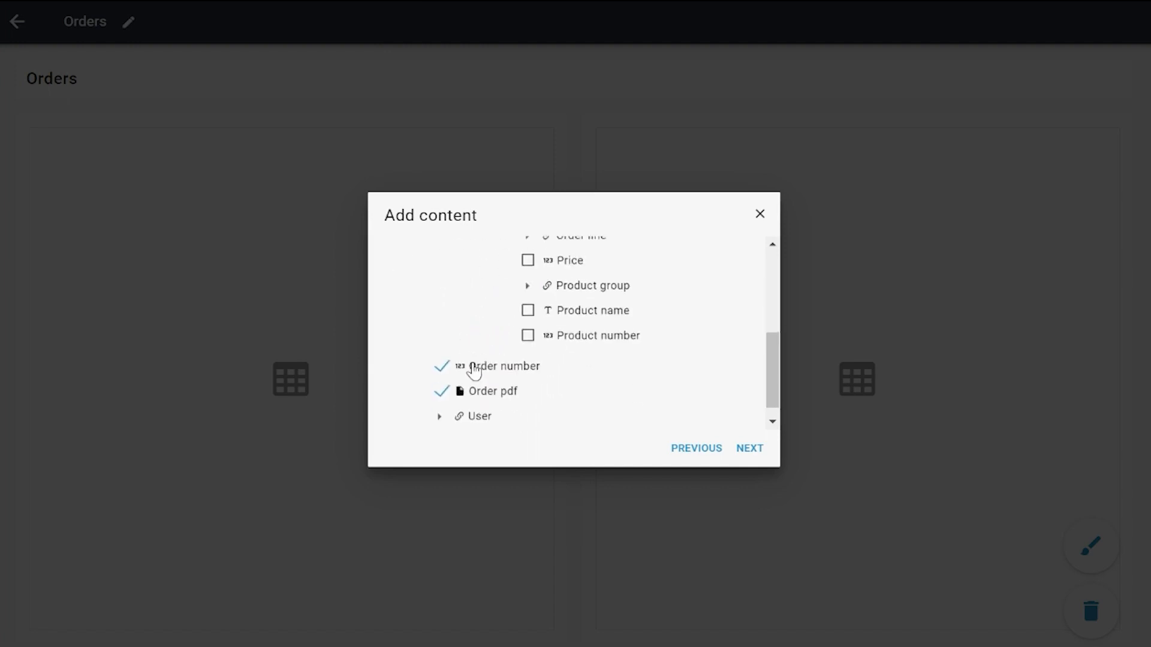
{"action": "scroll", "scroll_direction": "down", "scroll_amount": 3}
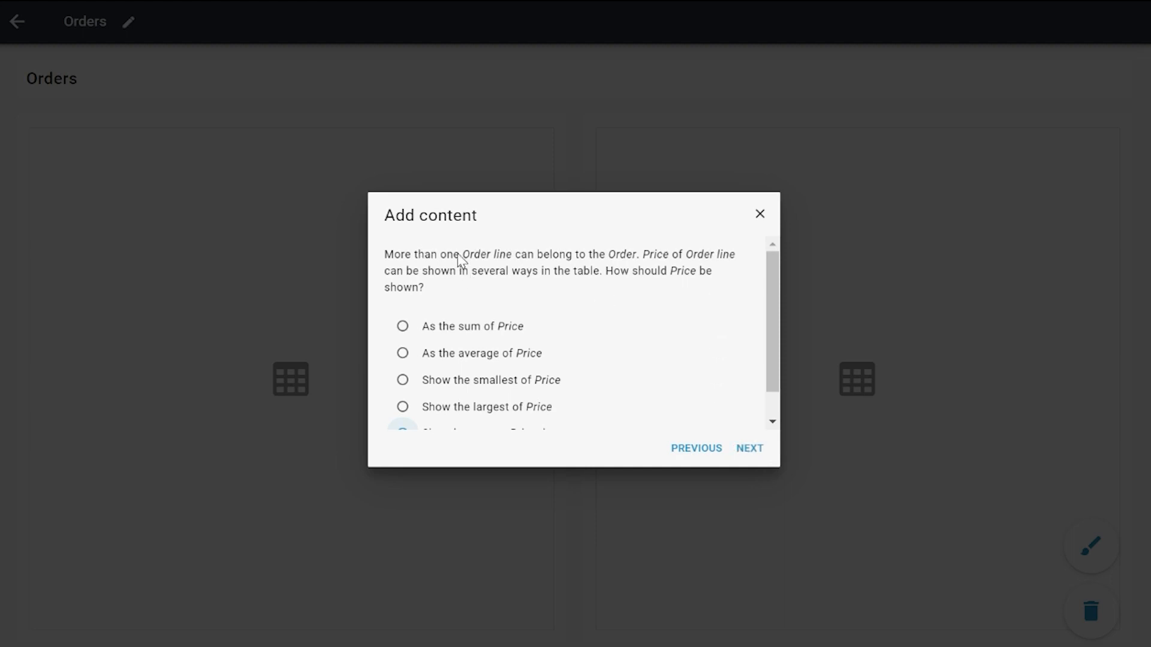
{"action": "mouse_move", "coordinate": [503, 266]}
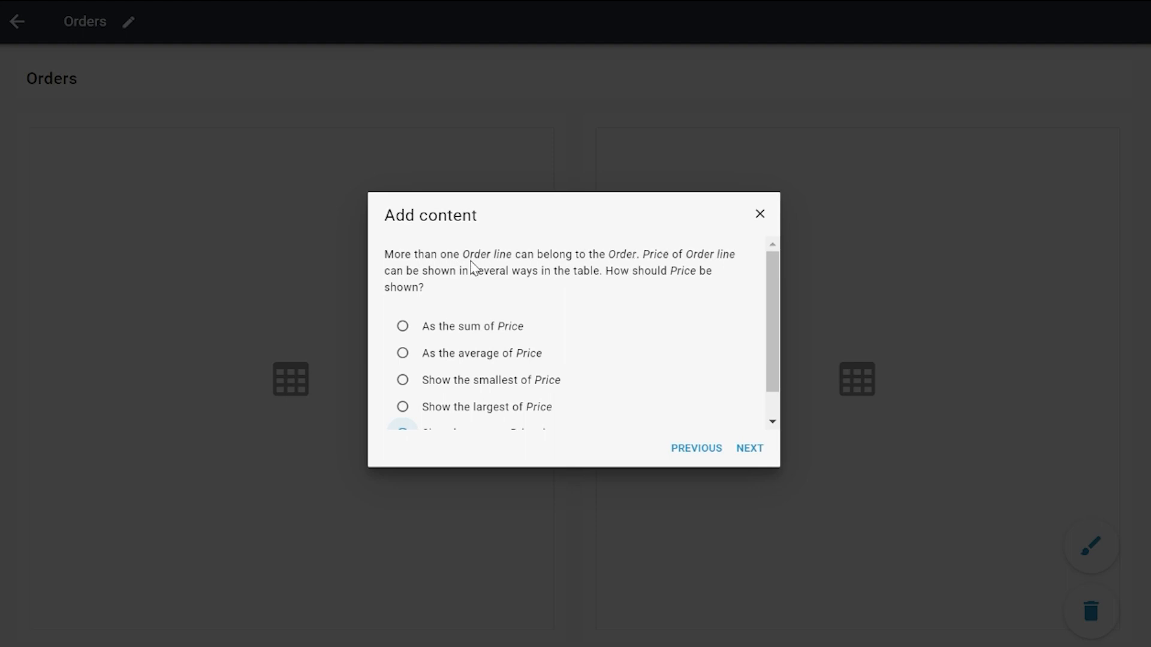
{"action": "mouse_move", "coordinate": [422, 269]}
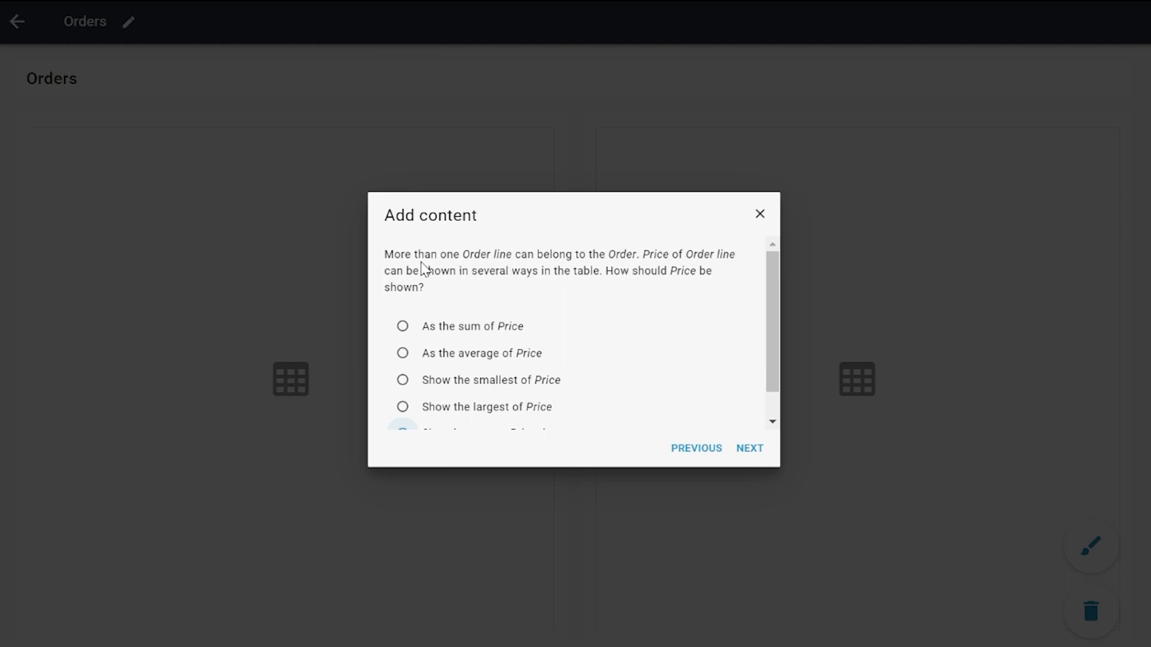
{"action": "mouse_move", "coordinate": [471, 294]}
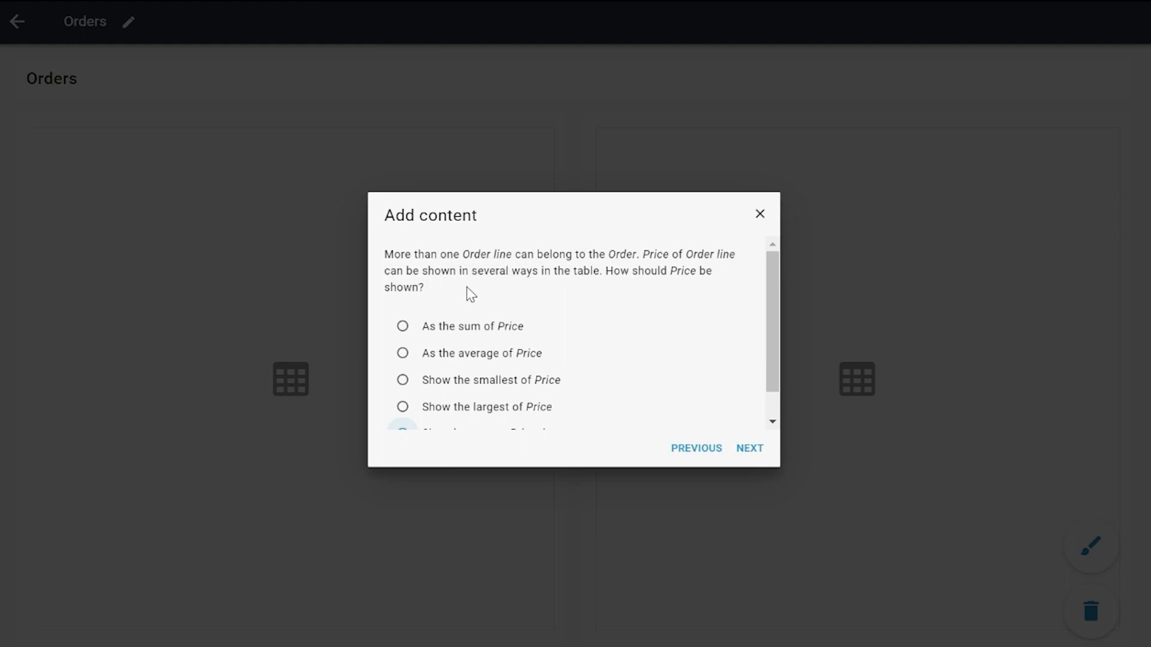
Choose 'As the sum of Price' for the Price column and continue.
{"action": "scroll", "scroll_direction": "down", "scroll_amount": 3}
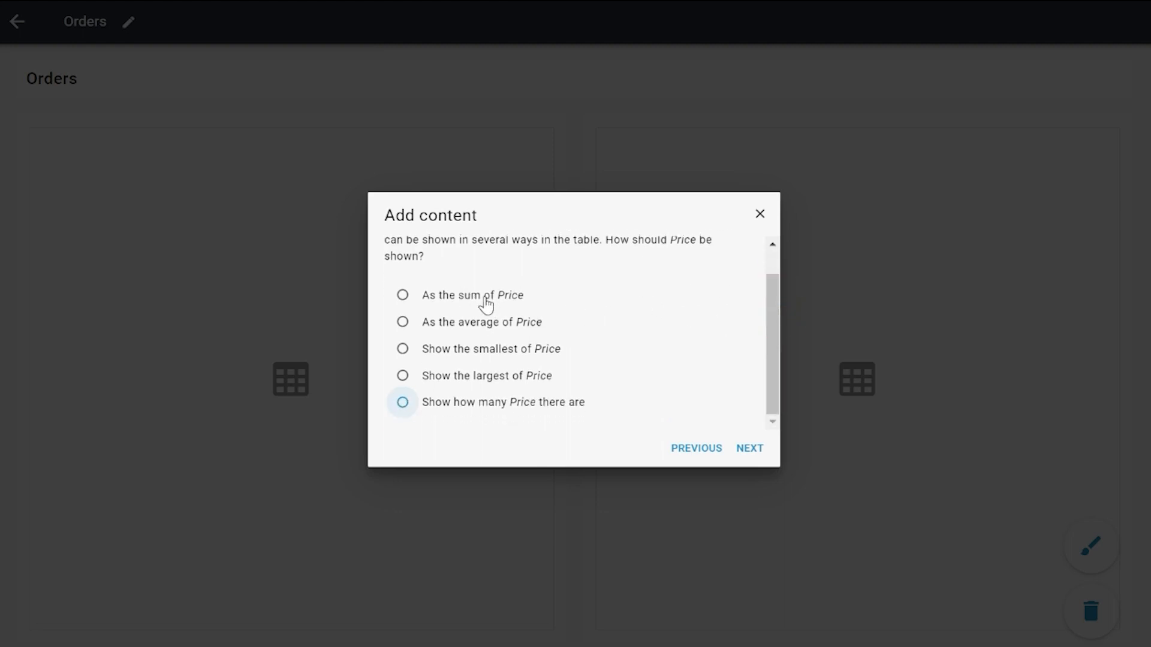
{"action": "left_click", "coordinate": [402, 294]}
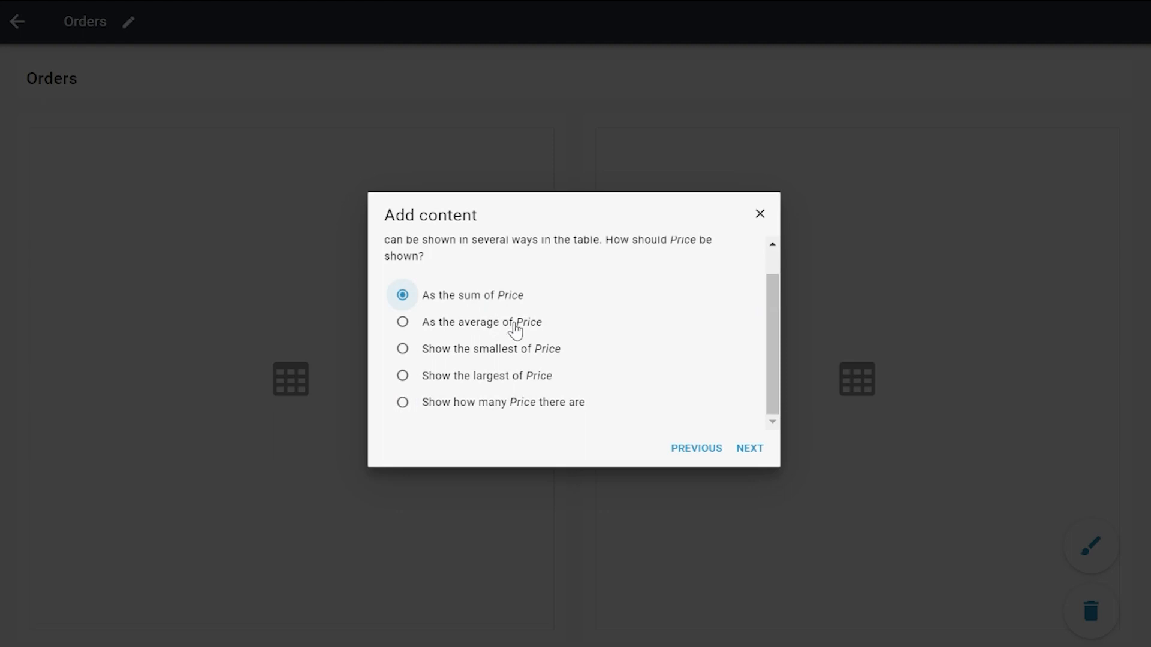
{"action": "mouse_move", "coordinate": [450, 373]}
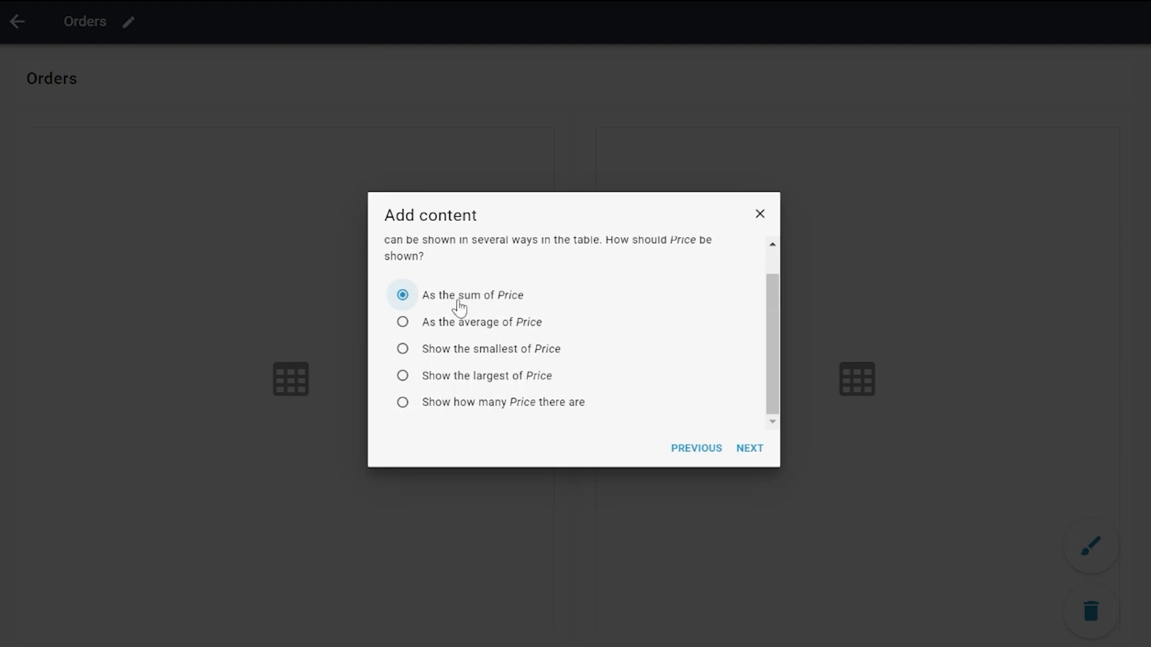
{"action": "mouse_move", "coordinate": [481, 300]}
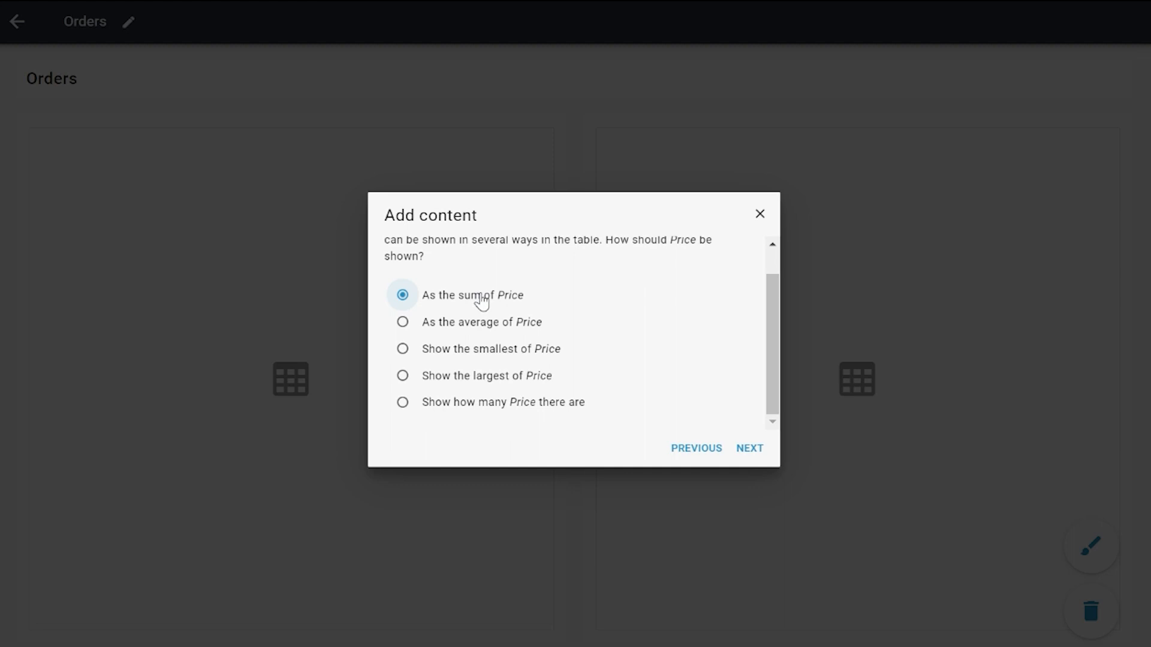
{"action": "mouse_move", "coordinate": [496, 301]}
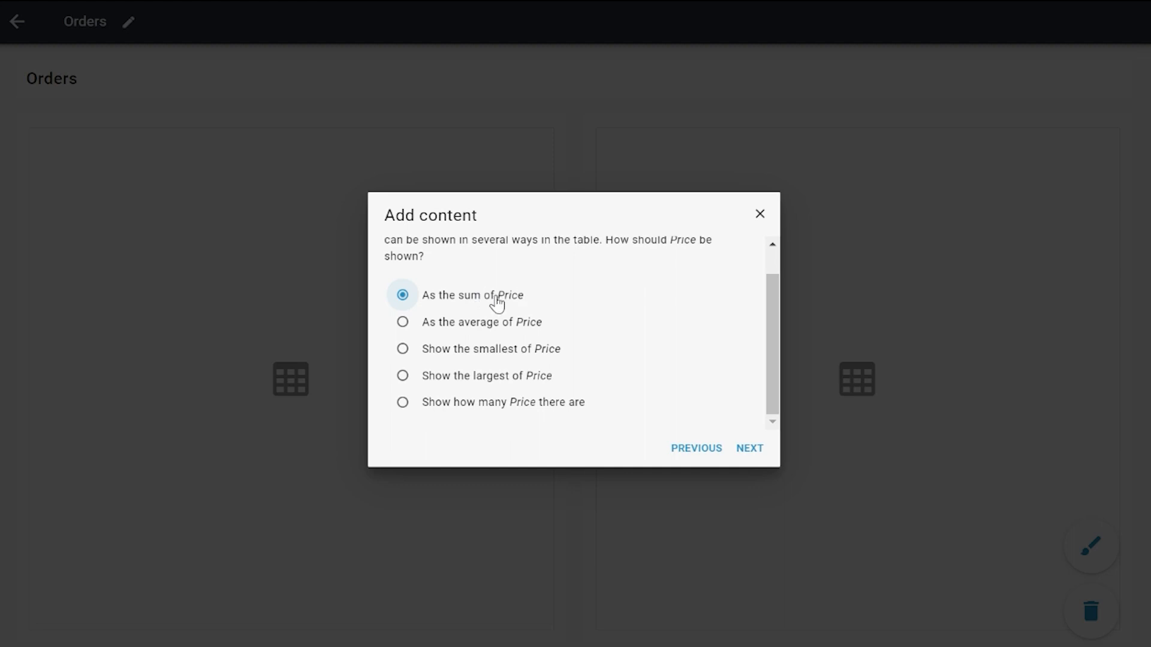
{"action": "left_click", "coordinate": [750, 448]}
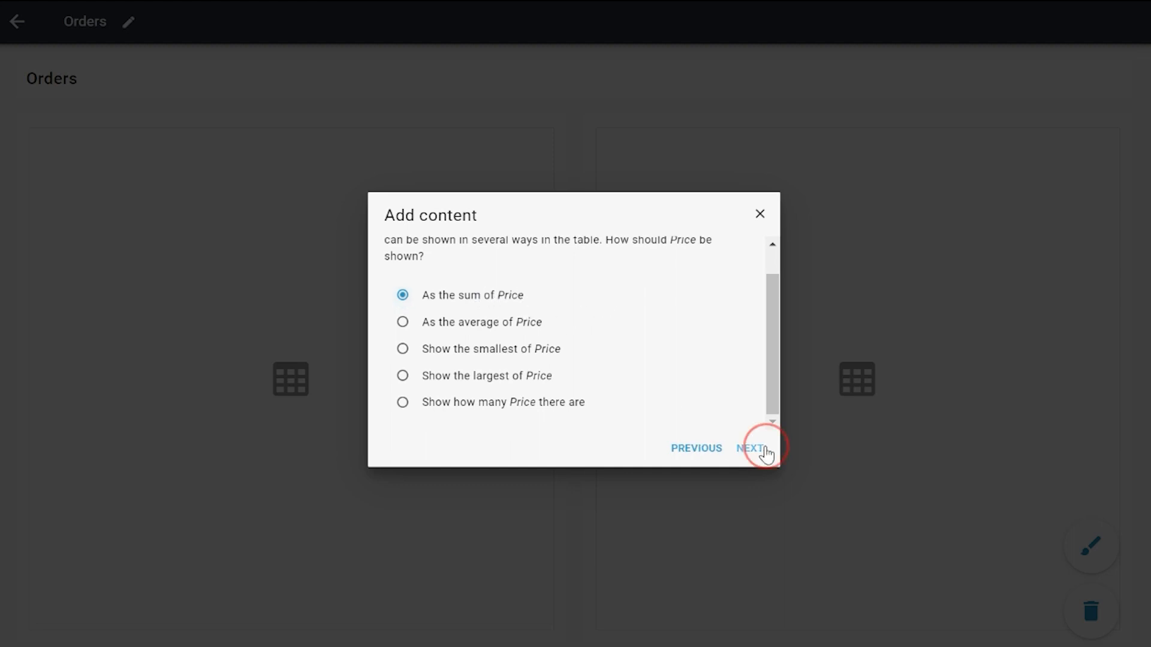
{"action": "left_click", "coordinate": [749, 449]}
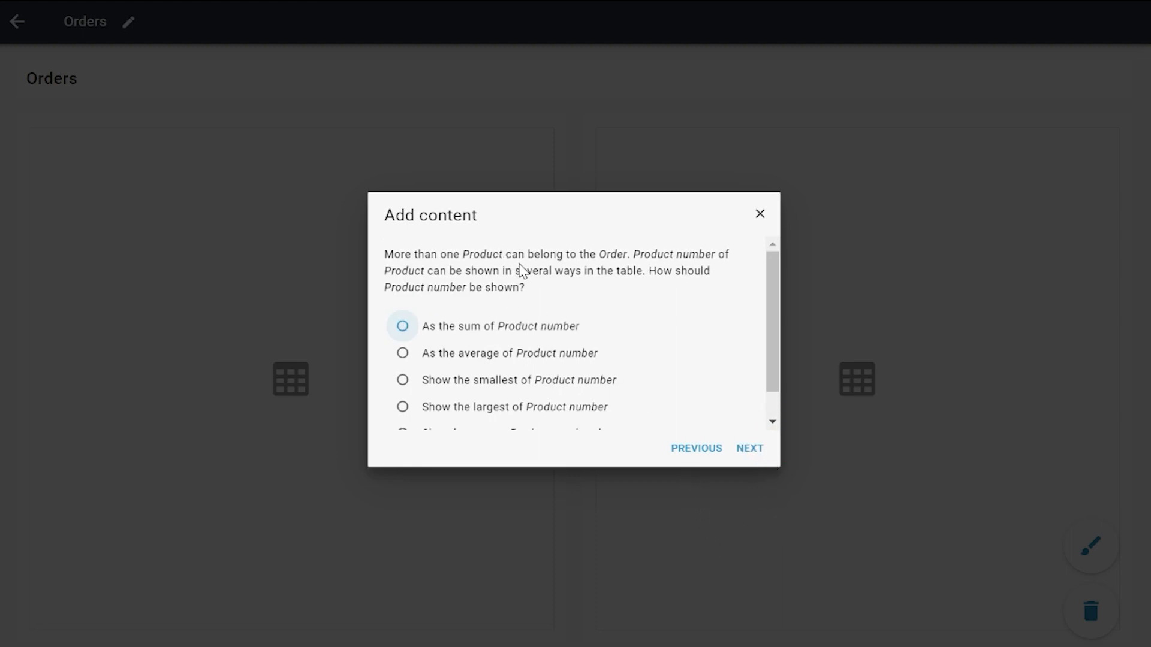
{"action": "mouse_move", "coordinate": [532, 264]}
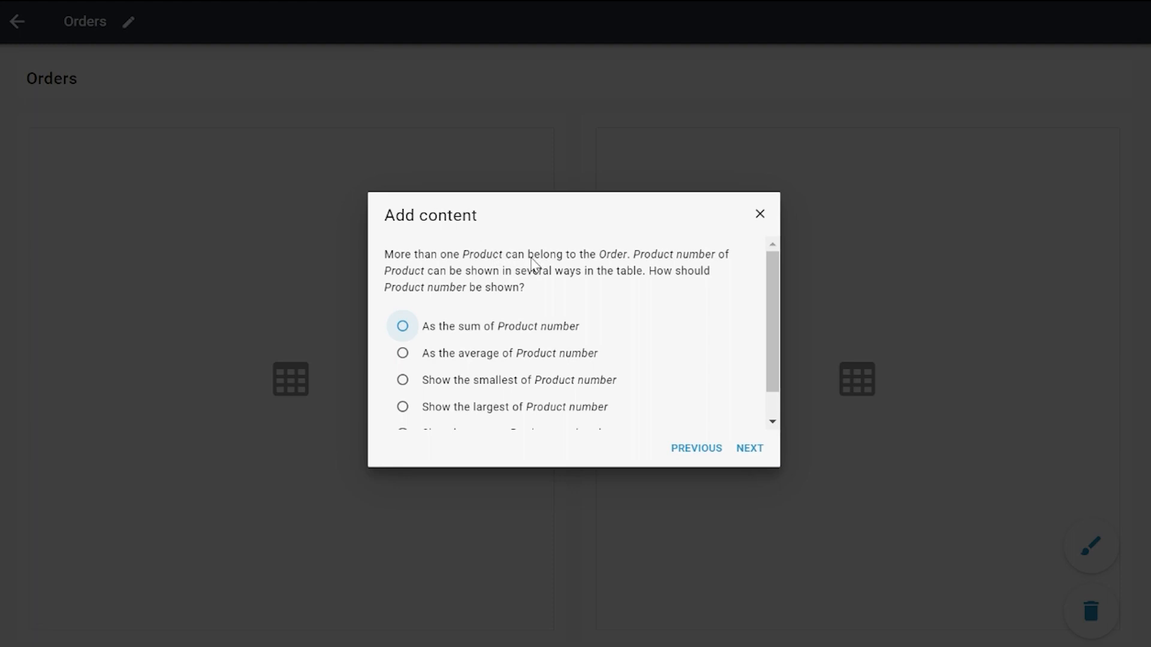
{"action": "mouse_move", "coordinate": [549, 261]}
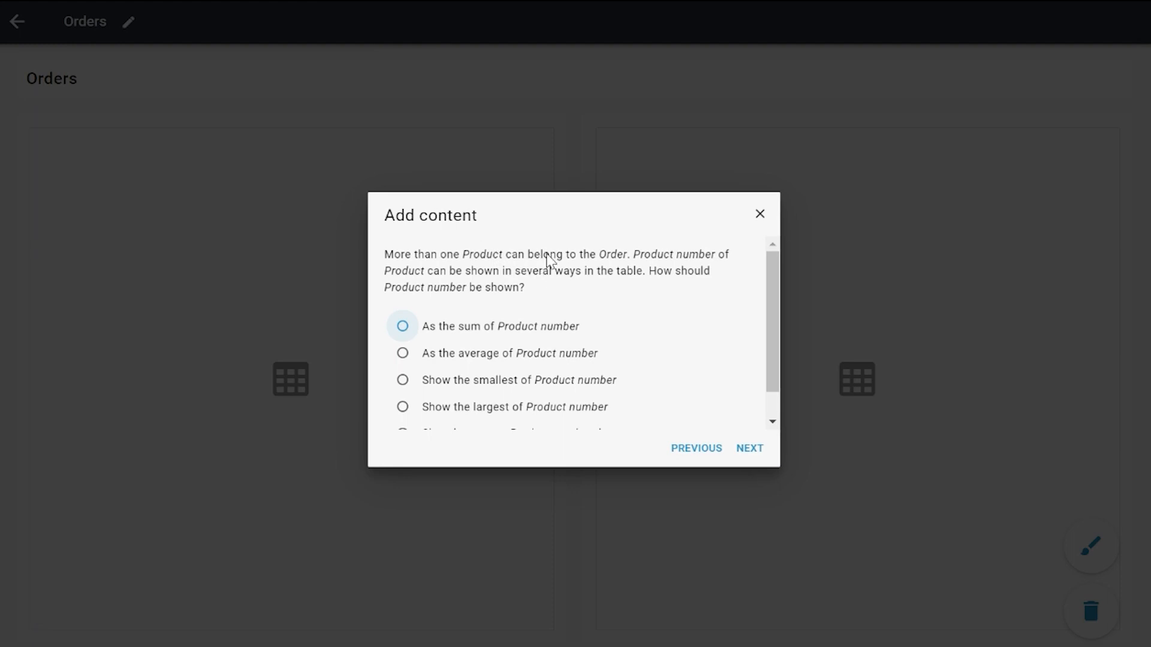
{"action": "mouse_move", "coordinate": [581, 272]}
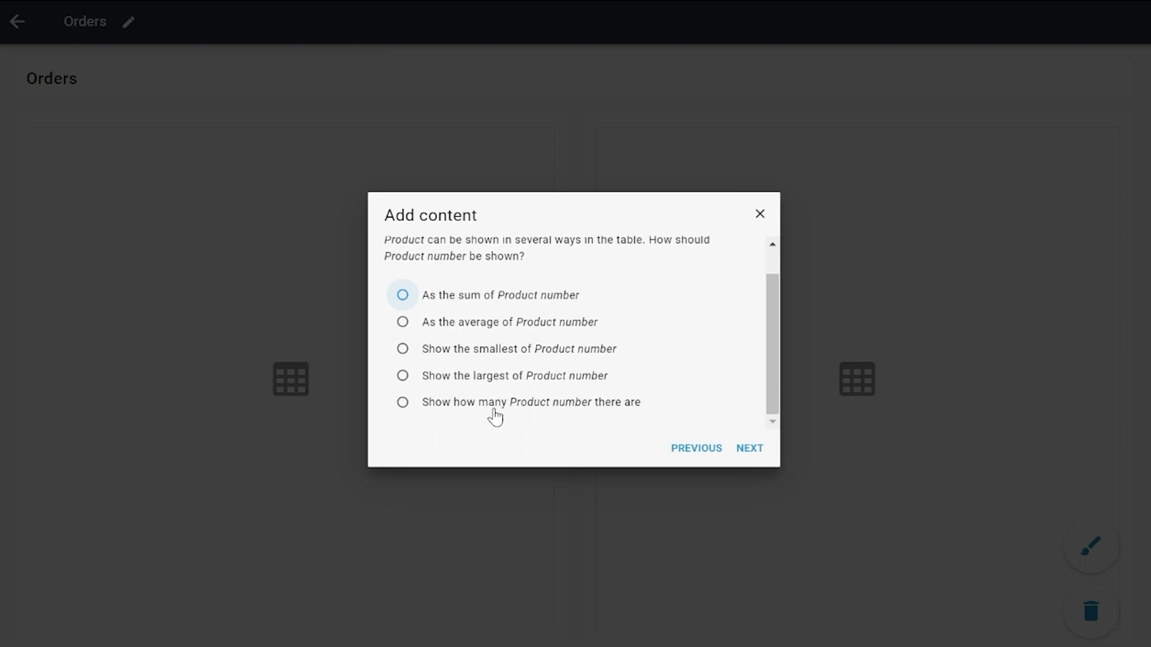
Choose 'Show how many Product number there are' and continue.
{"action": "left_click", "coordinate": [402, 402]}
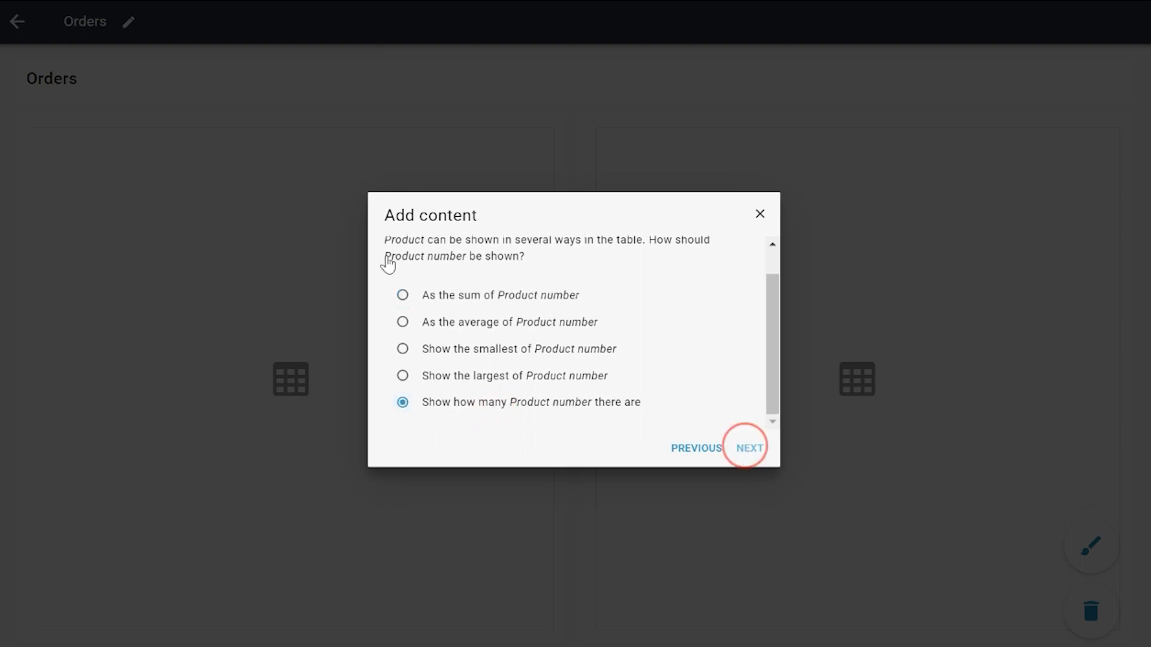
{"action": "left_click", "coordinate": [748, 447]}
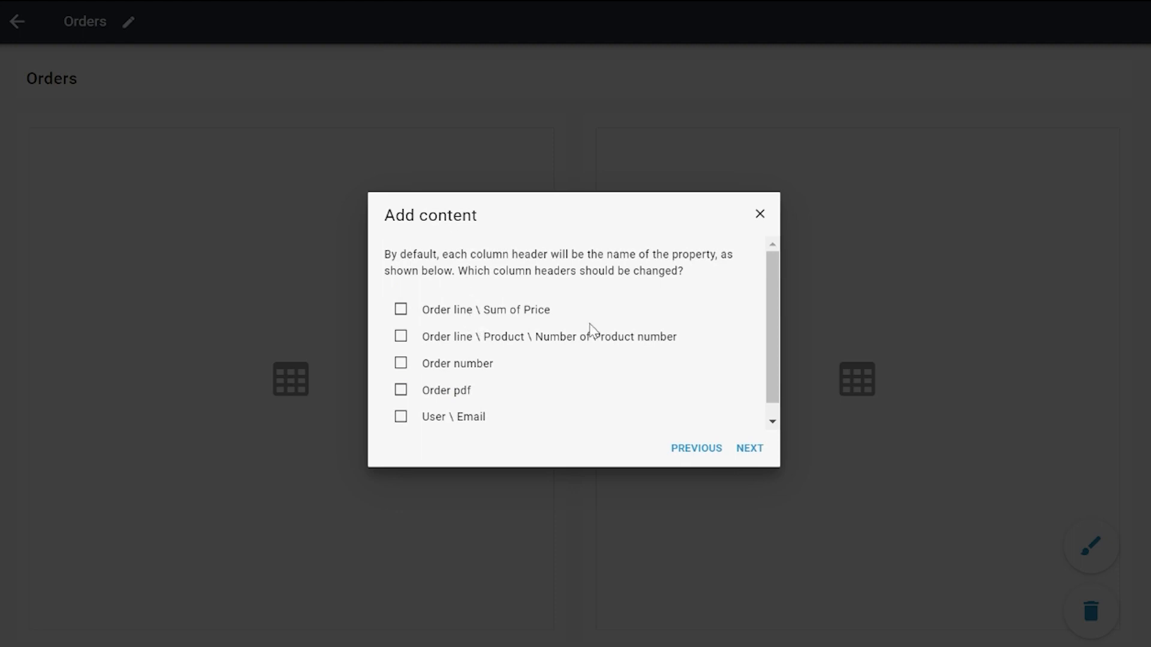
Keep default headers and column order, sort by Order number largest to smallest, then exit the editor.
{"action": "left_click", "coordinate": [401, 309]}
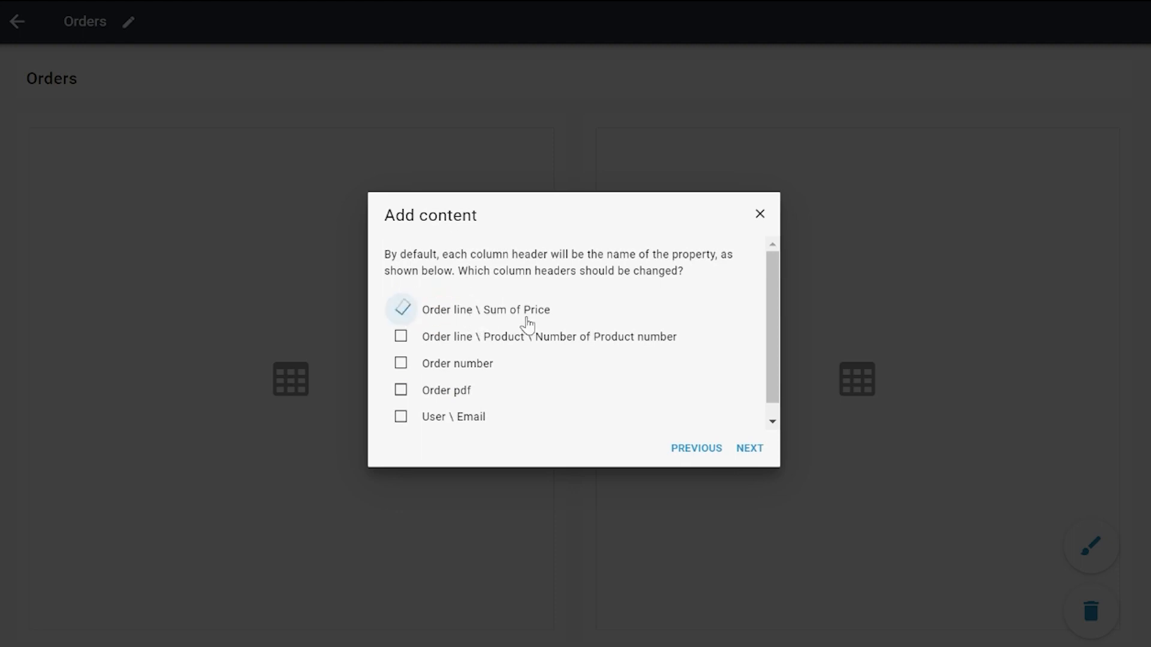
{"action": "left_click", "coordinate": [401, 309]}
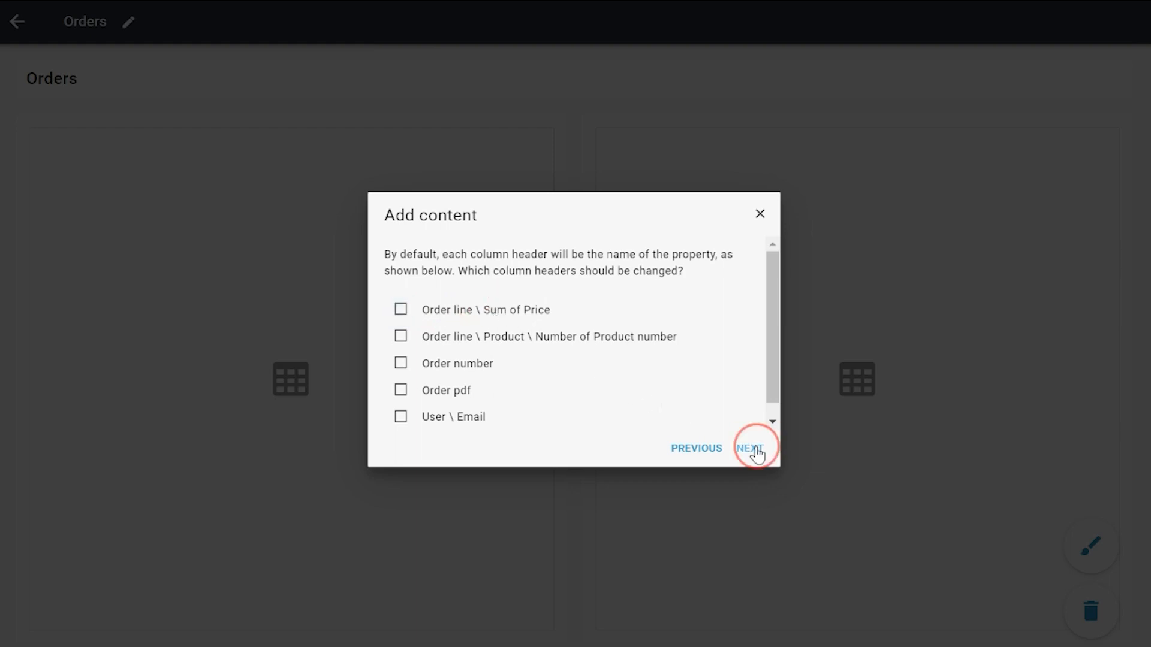
{"action": "left_click", "coordinate": [750, 449]}
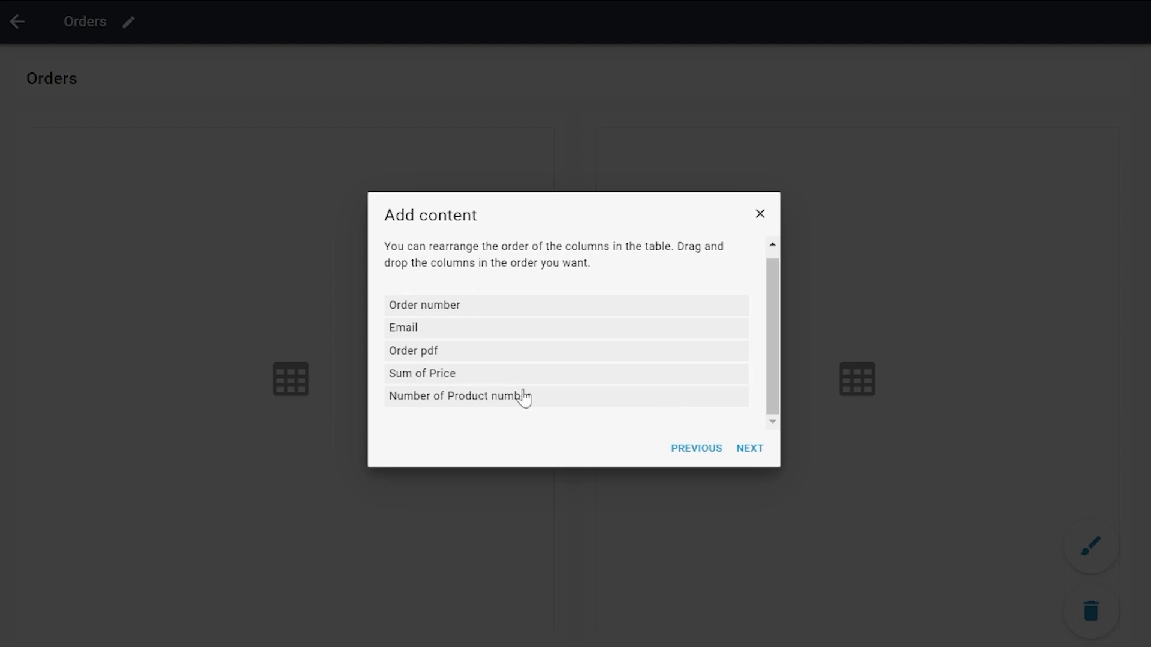
{"action": "left_click", "coordinate": [749, 448]}
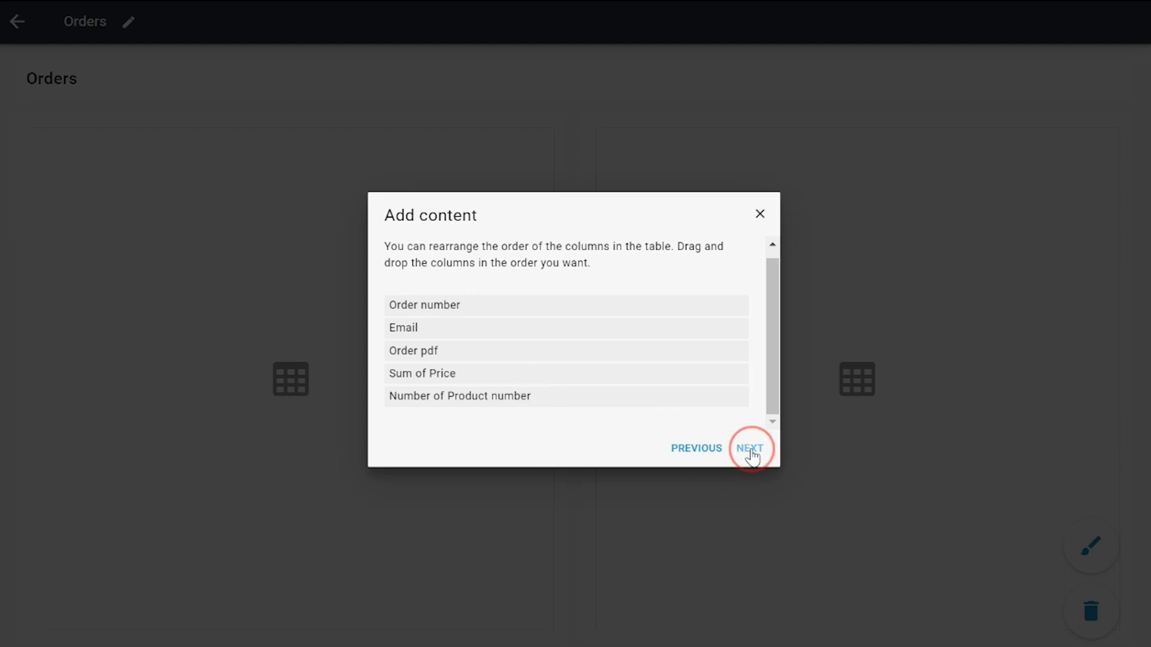
{"action": "left_click", "coordinate": [749, 448]}
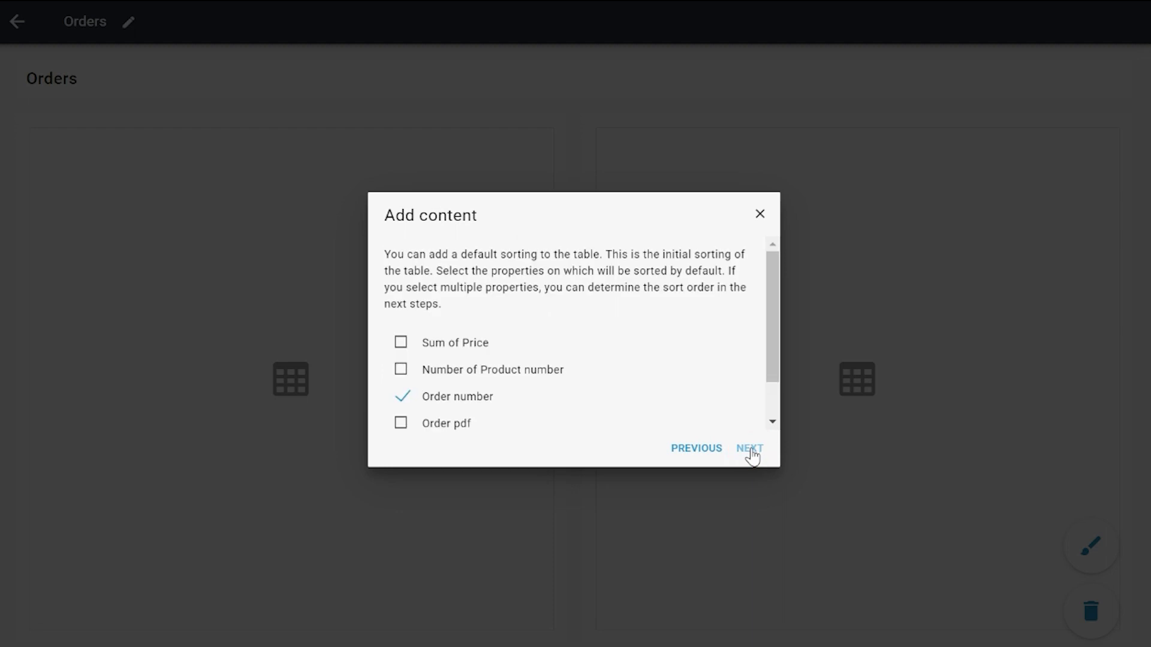
{"action": "left_click", "coordinate": [749, 448]}
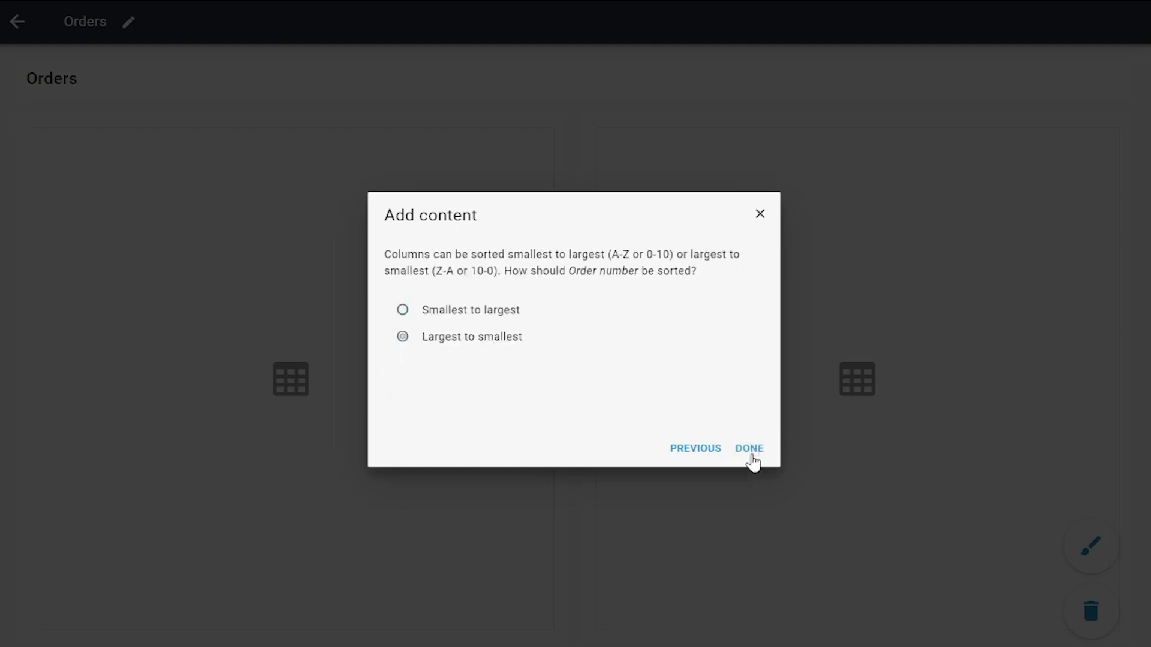
{"action": "left_click", "coordinate": [748, 448]}
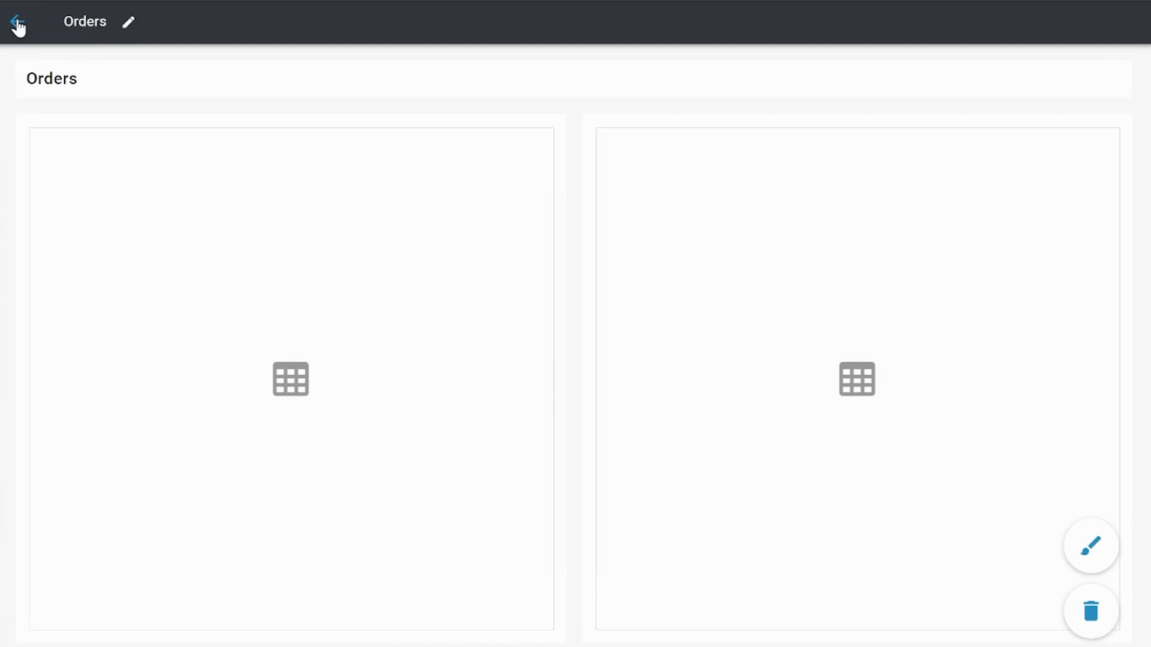
{"action": "left_click", "coordinate": [16, 22]}
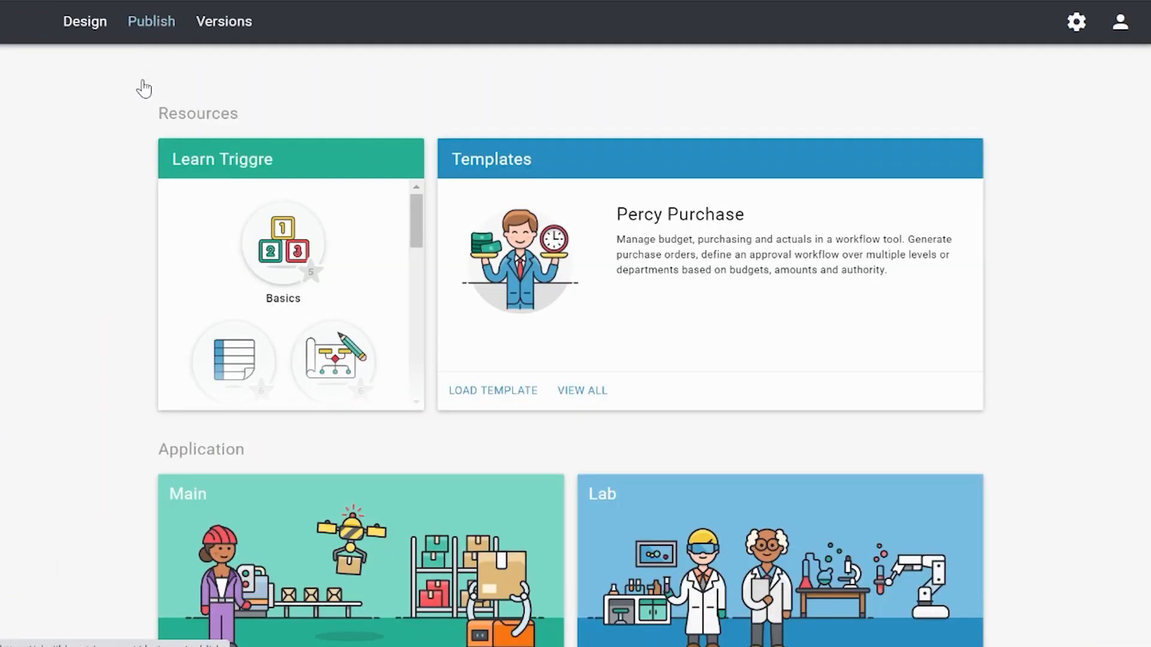
Publish the app and view order 54,809's product lines in the live Orders table.
{"action": "left_click", "coordinate": [151, 22]}
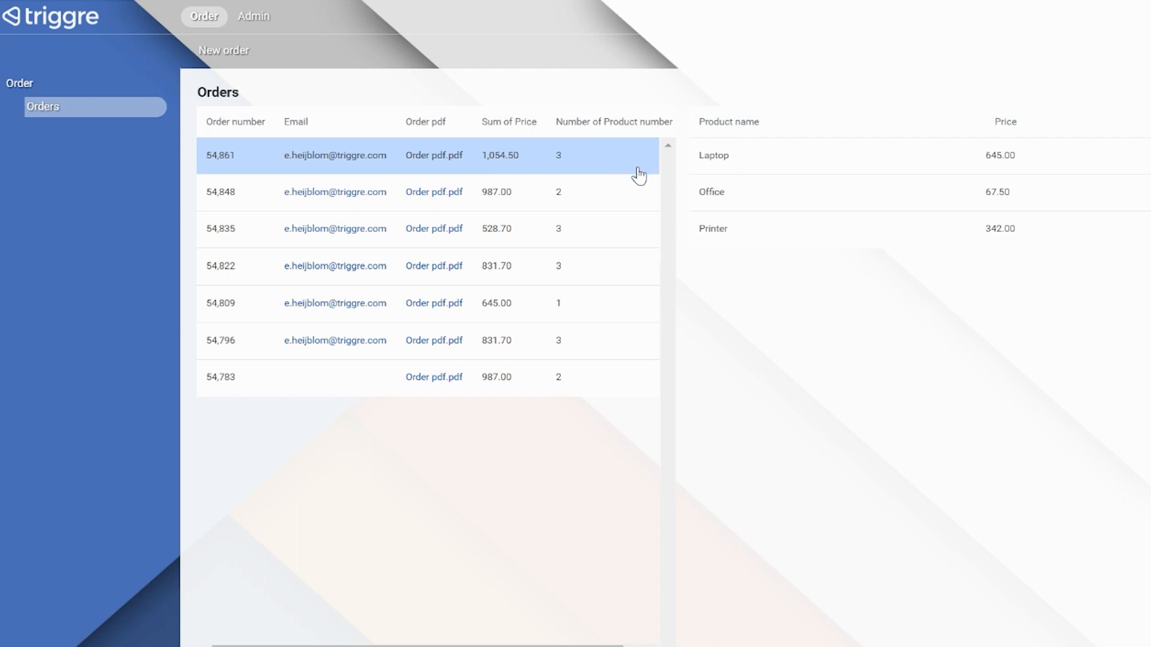
{"action": "left_click", "coordinate": [583, 303]}
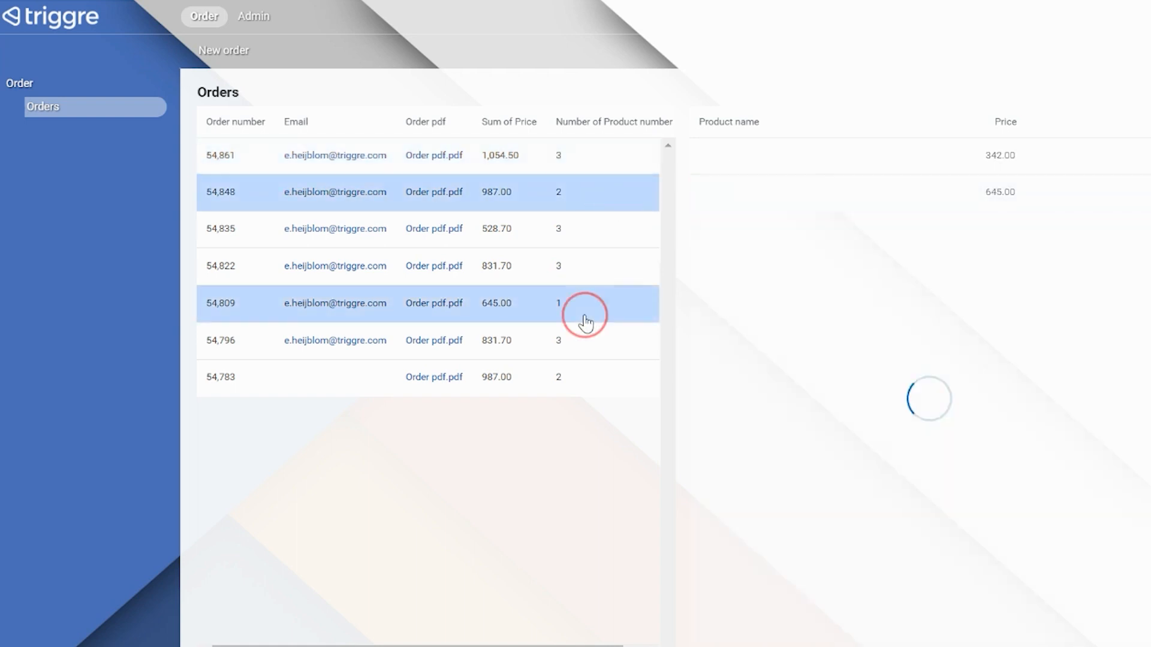